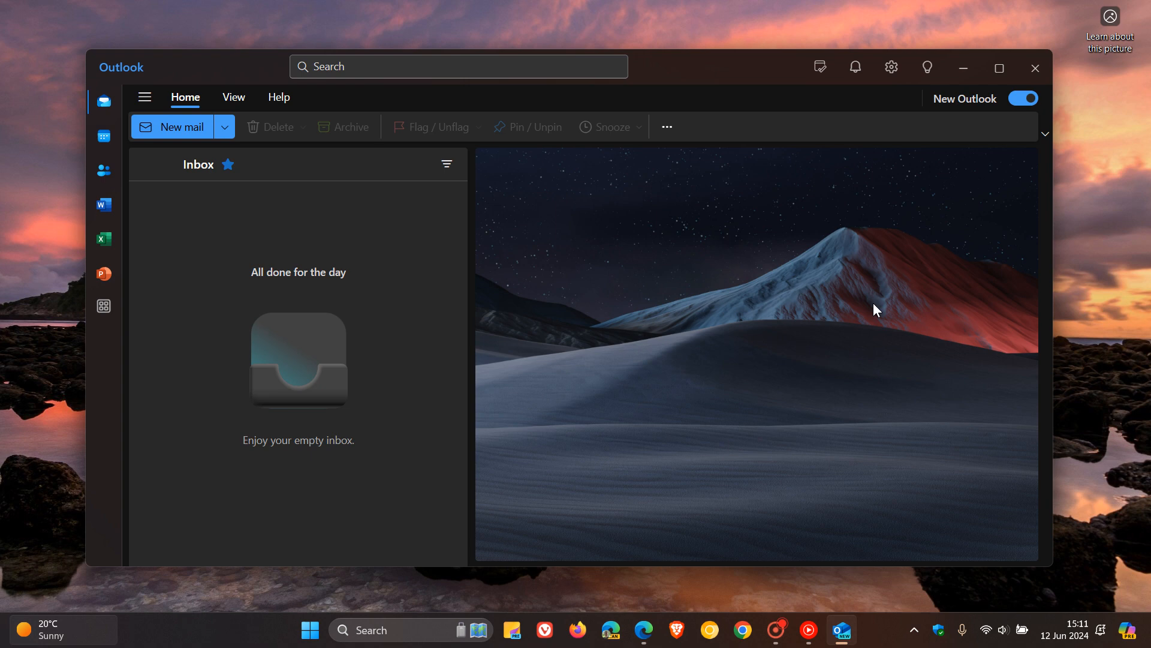
# Step: Switch from Outlook's empty inbox to the Edge tab with the Outlook security blog post
pyautogui.click(643, 629)
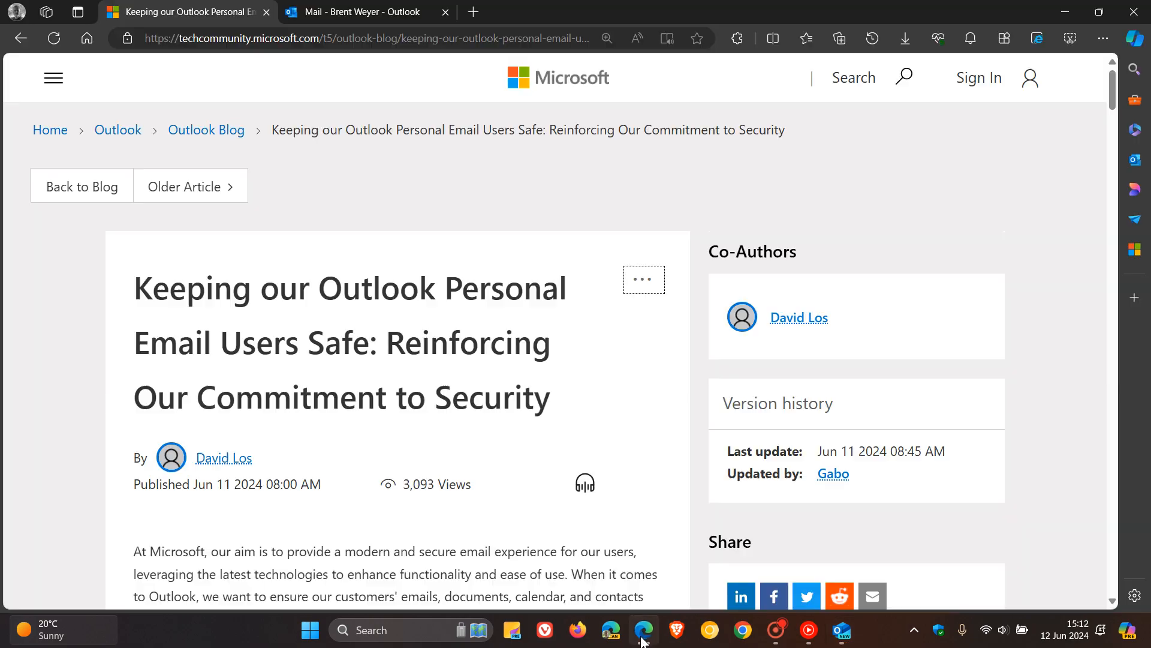
# Step: Scroll through the Tech Community security announcement down to its comments section
pyautogui.scroll(-3)
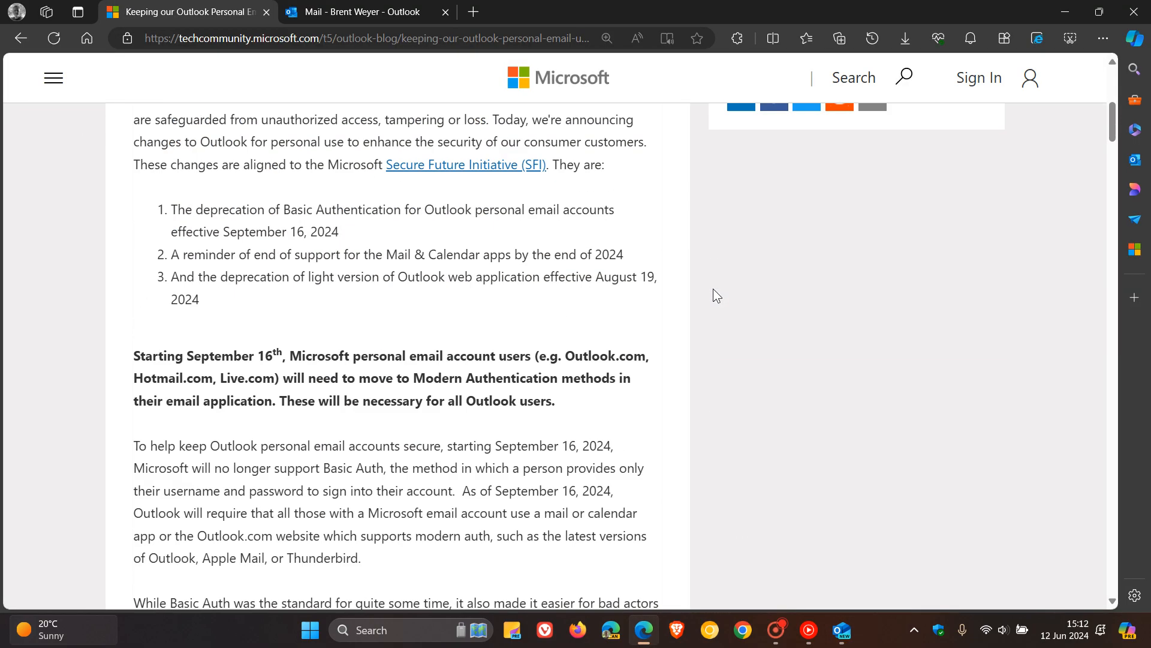
pyautogui.scroll(-3)
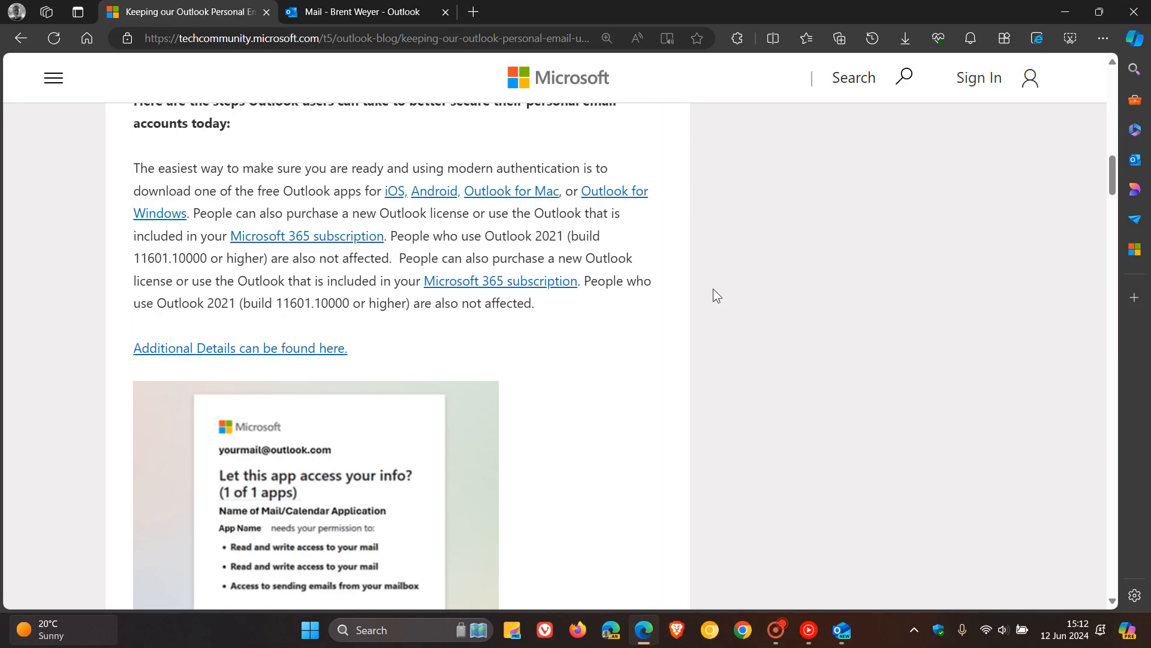
pyautogui.scroll(3)
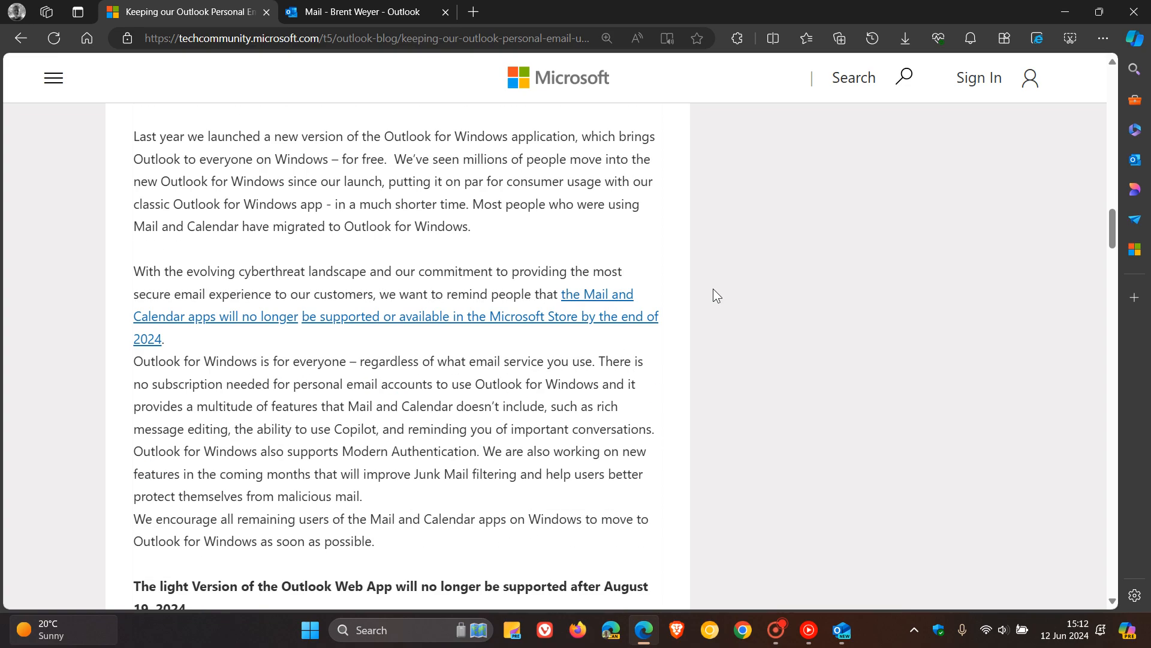
pyautogui.scroll(-3)
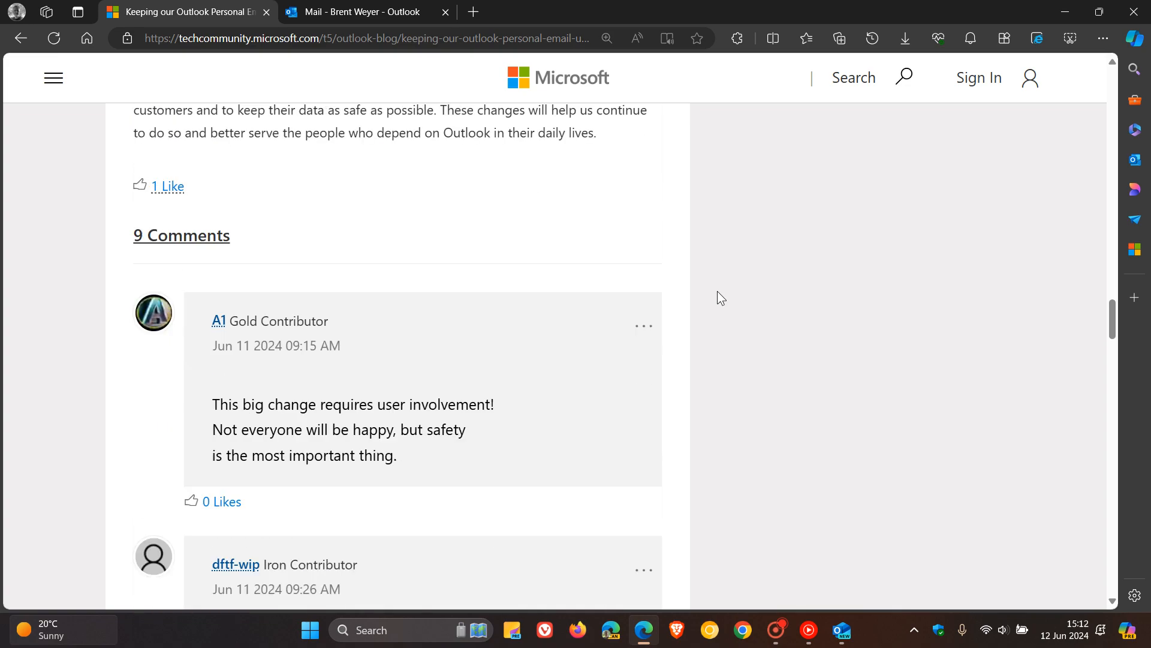
pyautogui.scroll(3)
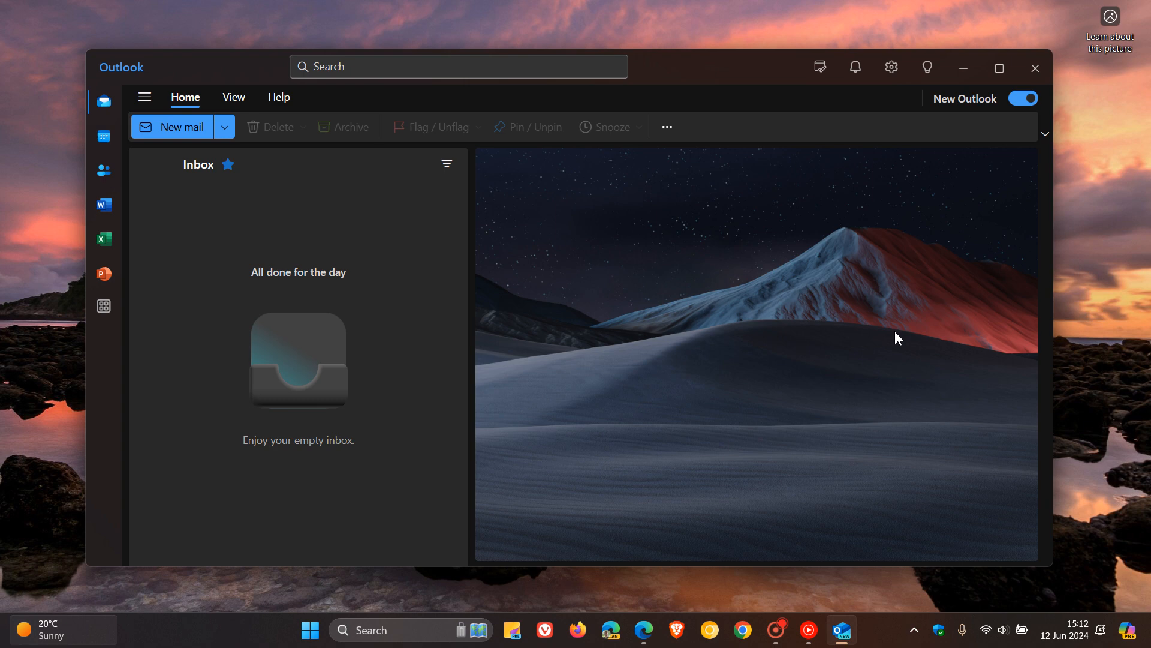
pyautogui.moveTo(675, 264)
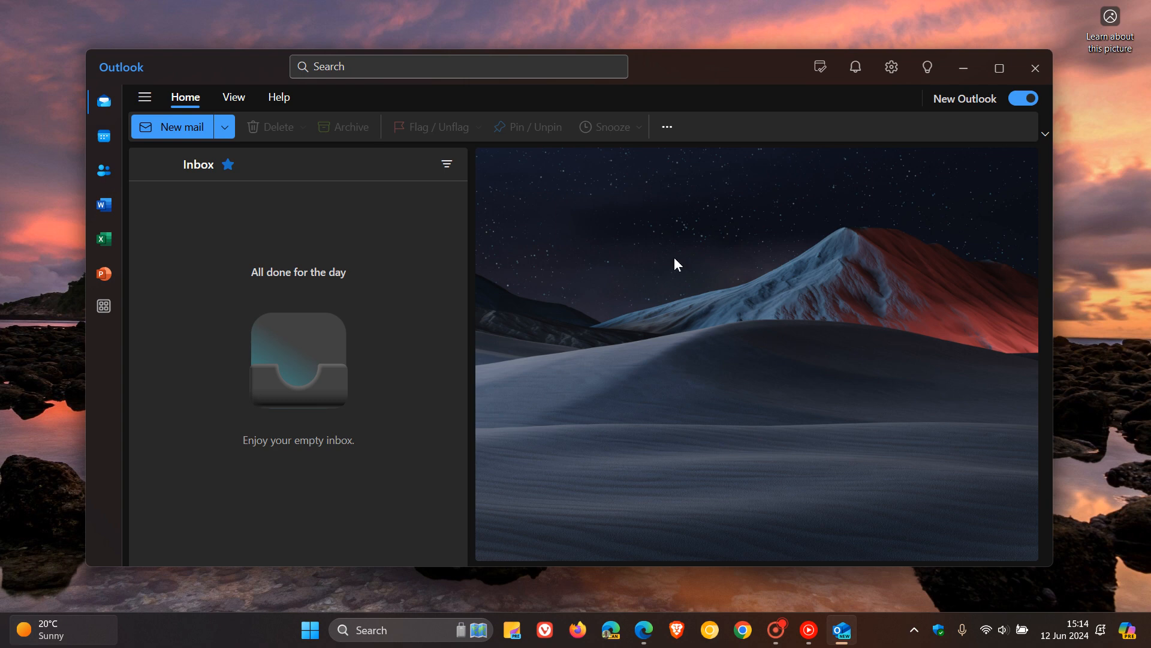
pyautogui.moveTo(848, 284)
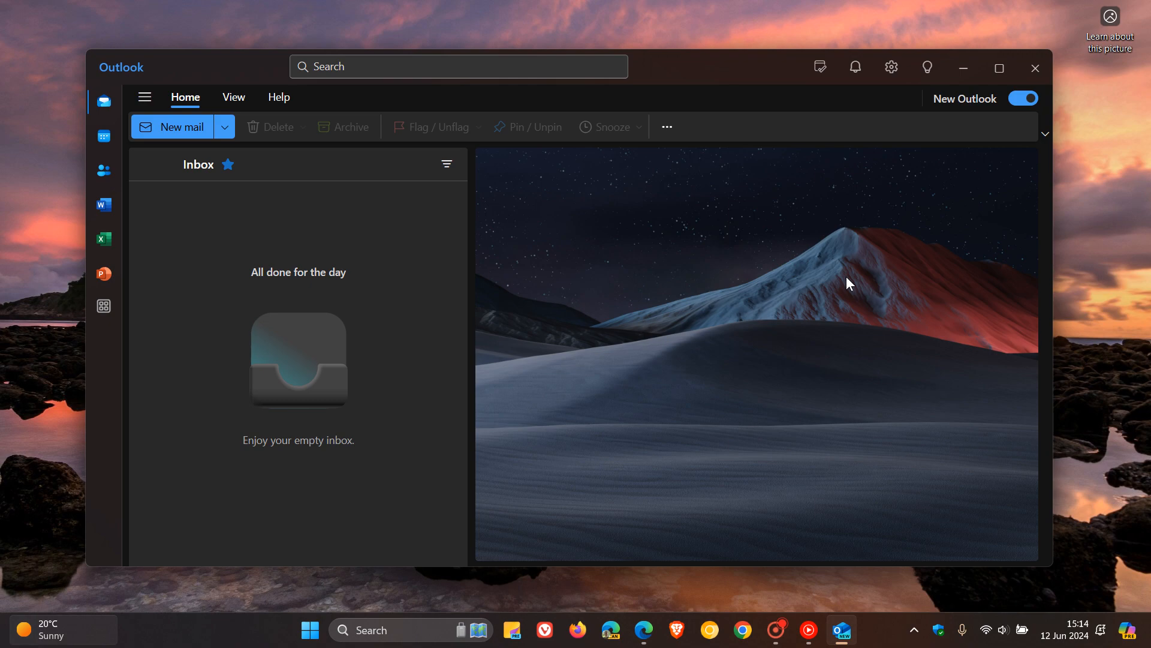
pyautogui.moveTo(643, 630)
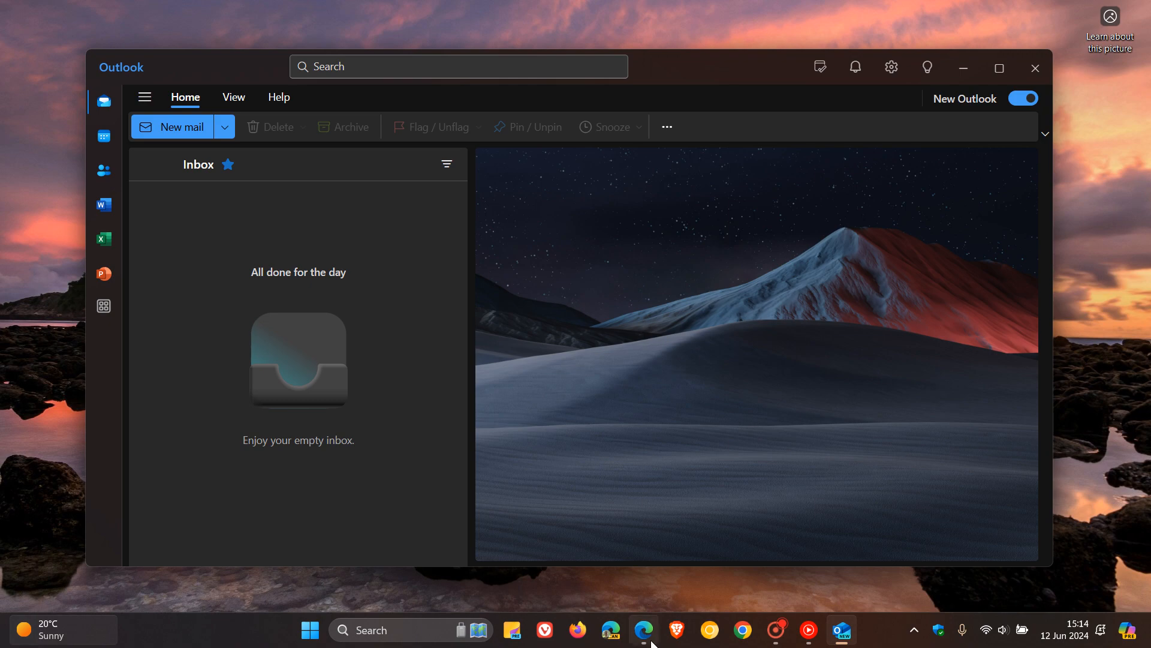
pyautogui.click(644, 630)
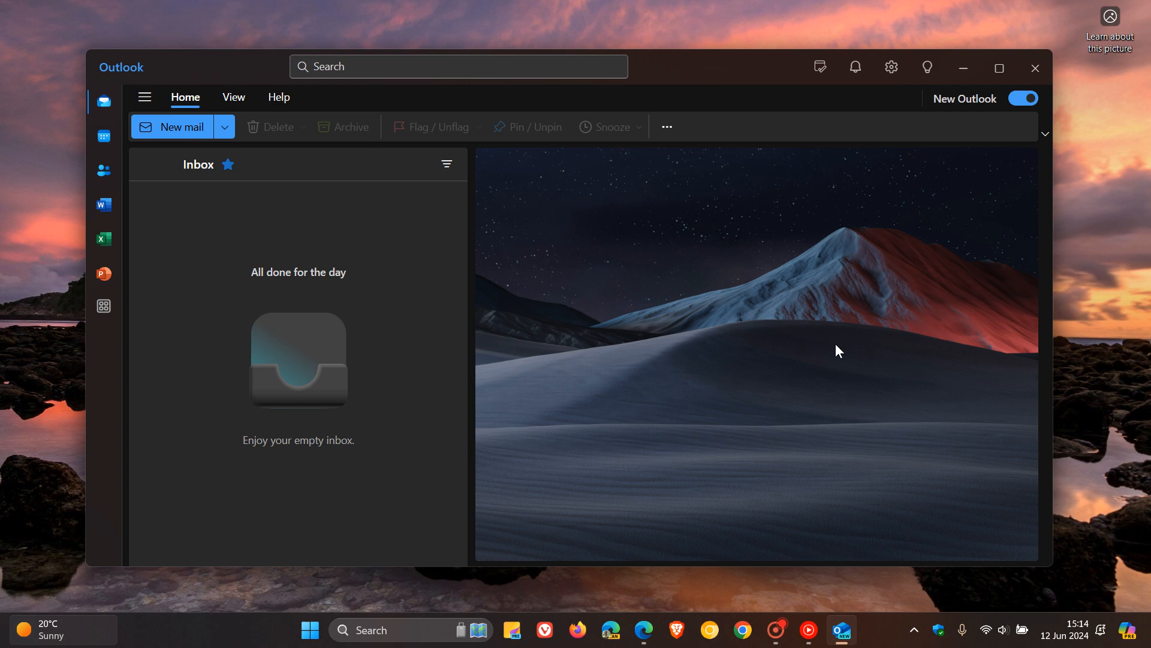
pyautogui.moveTo(748, 343)
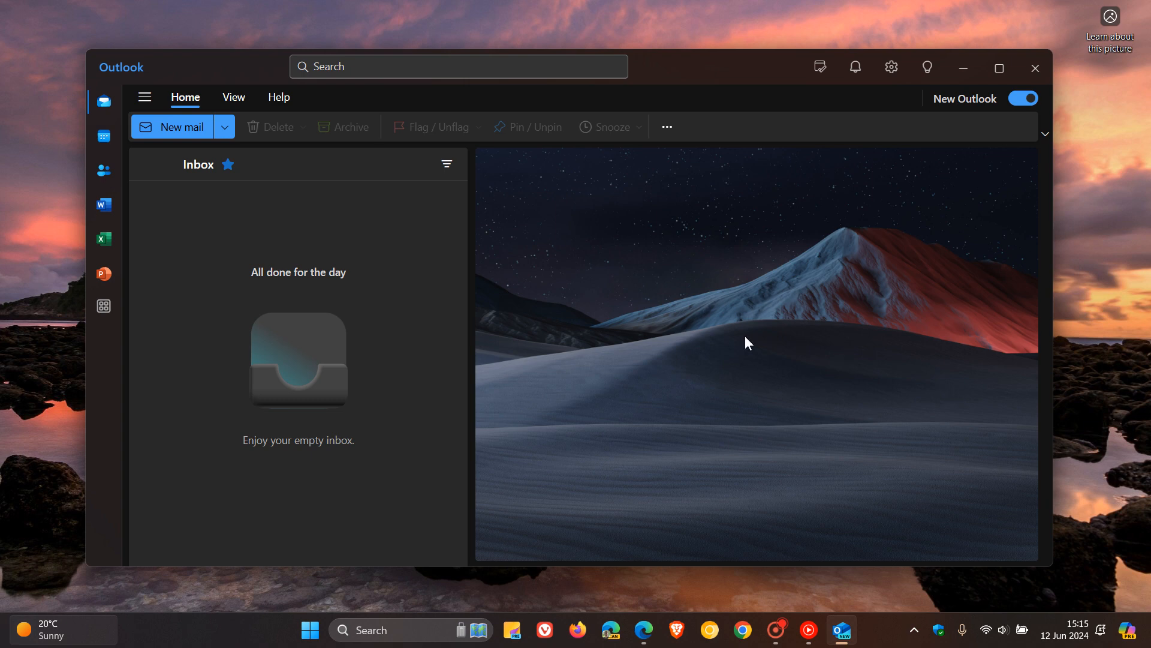
pyautogui.moveTo(822, 317)
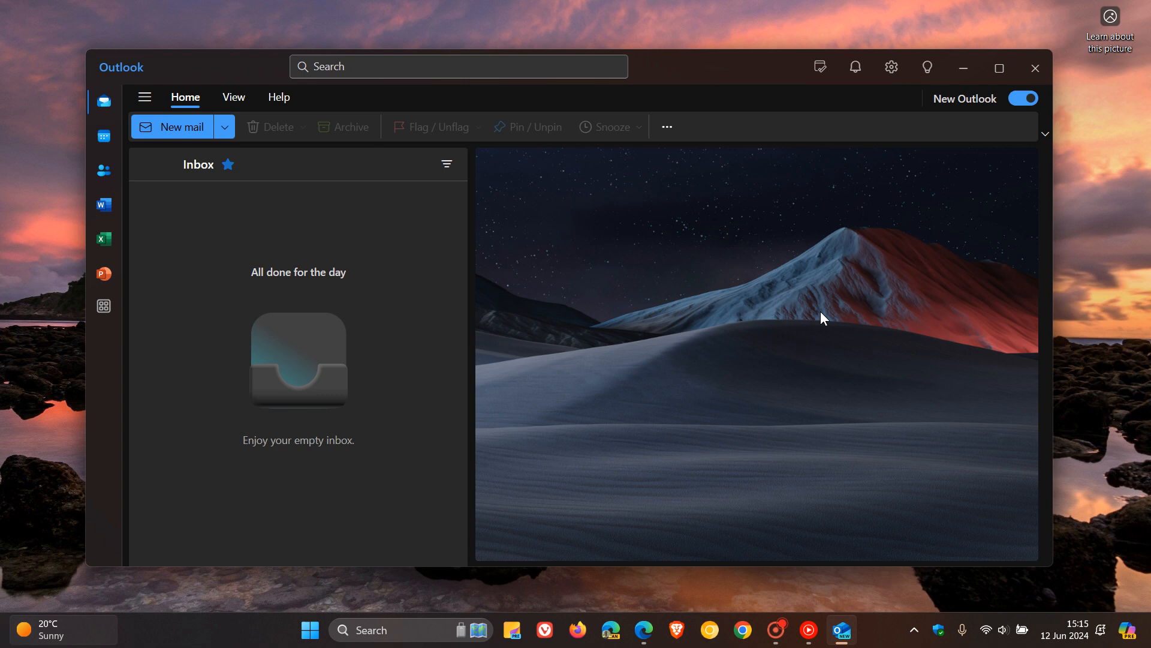
pyautogui.moveTo(766, 293)
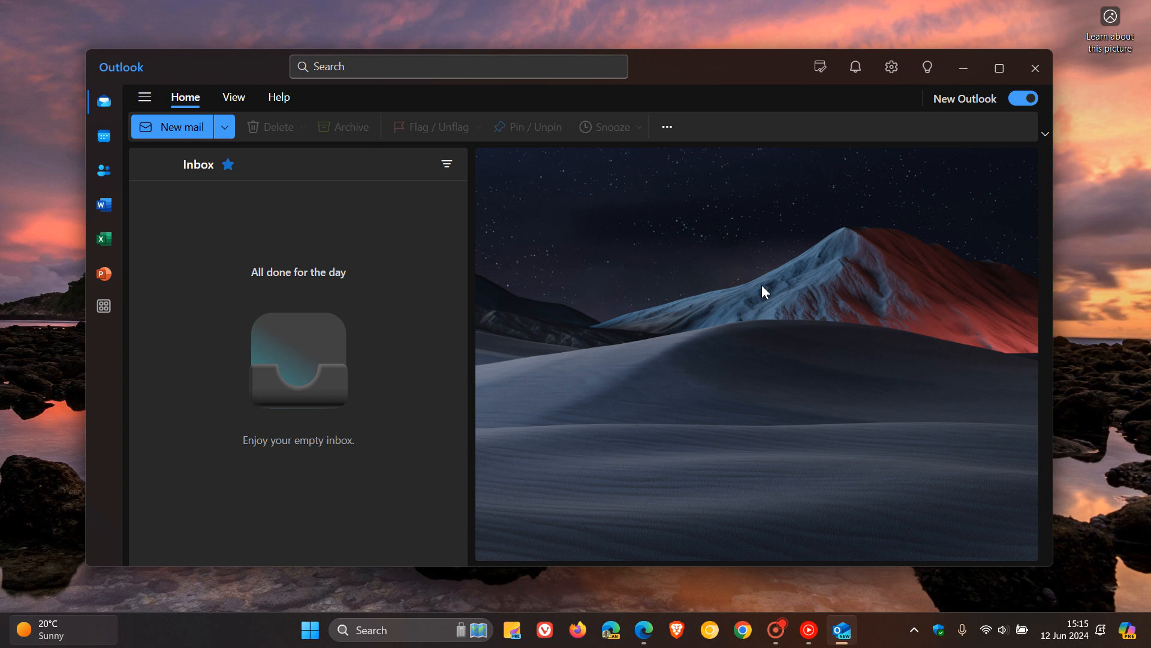
pyautogui.moveTo(787, 252)
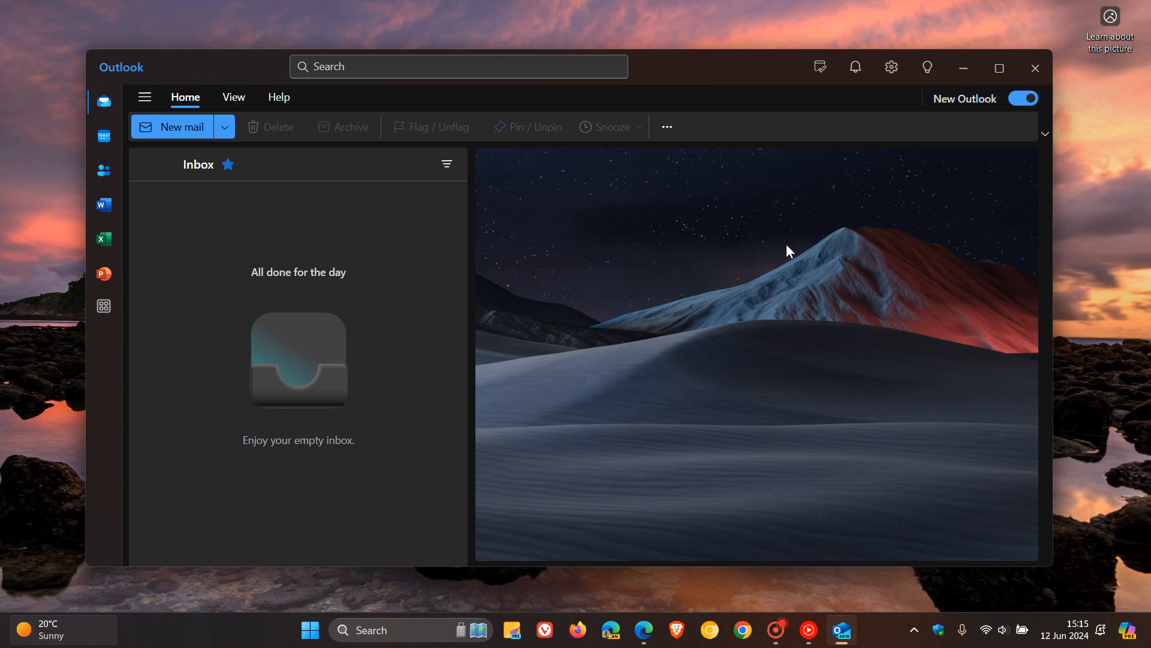
pyautogui.moveTo(649, 602)
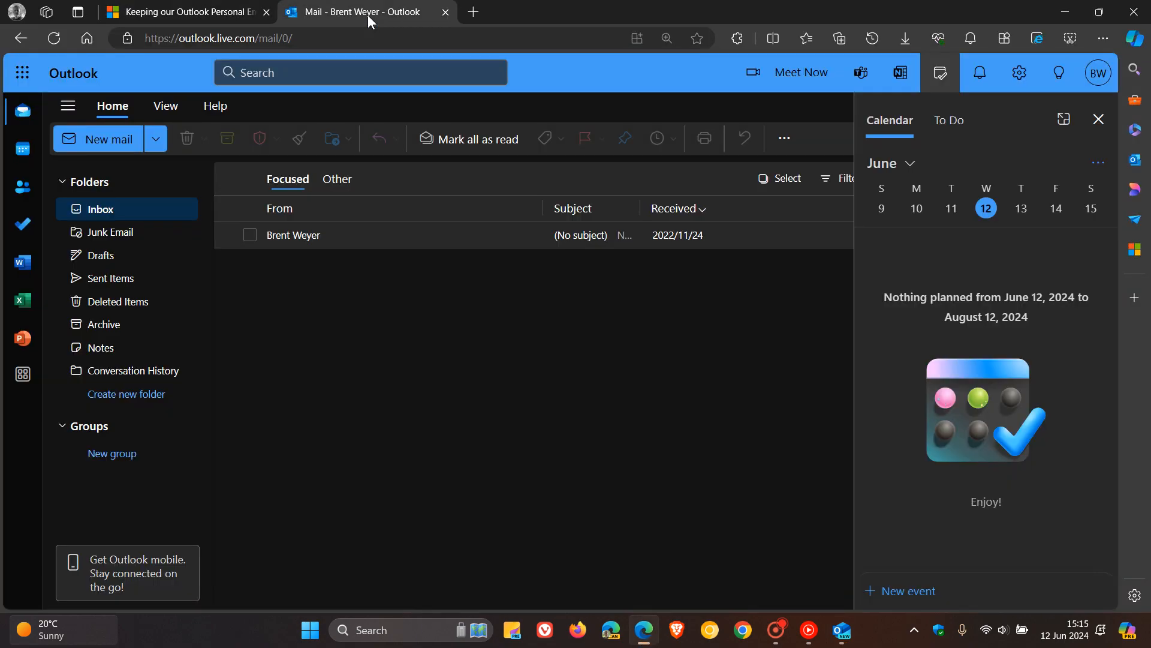
pyautogui.moveTo(606, 354)
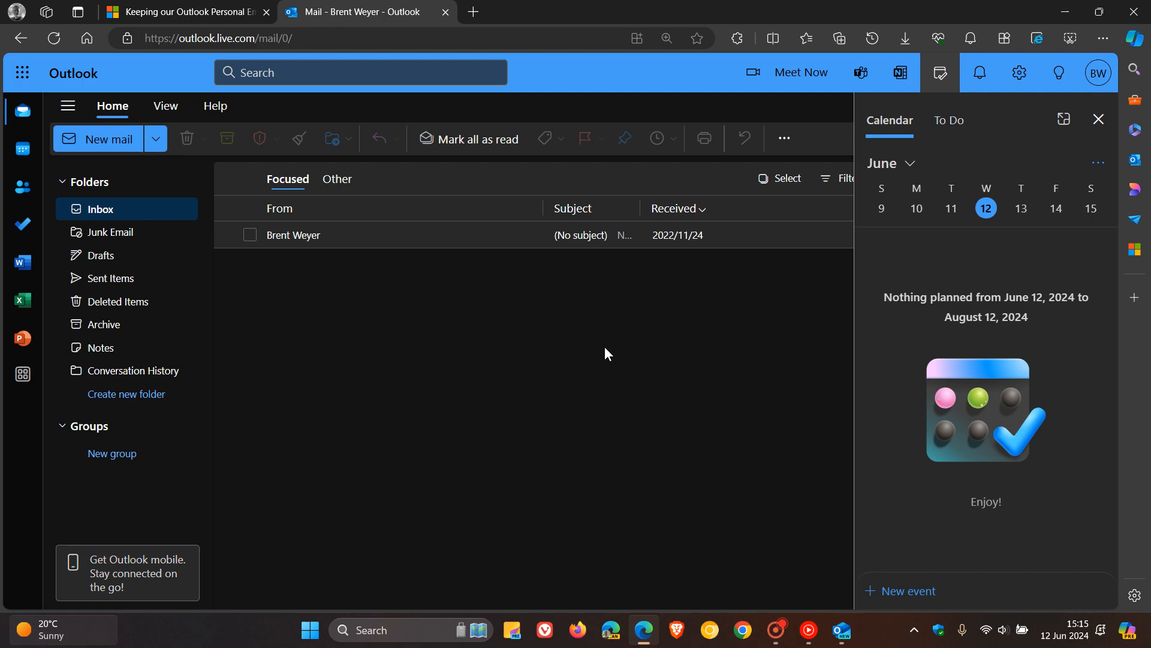
# Step: Scroll the blog post to the browser and OS minimum requirements, then bring new Outlook forward
pyautogui.click(183, 12)
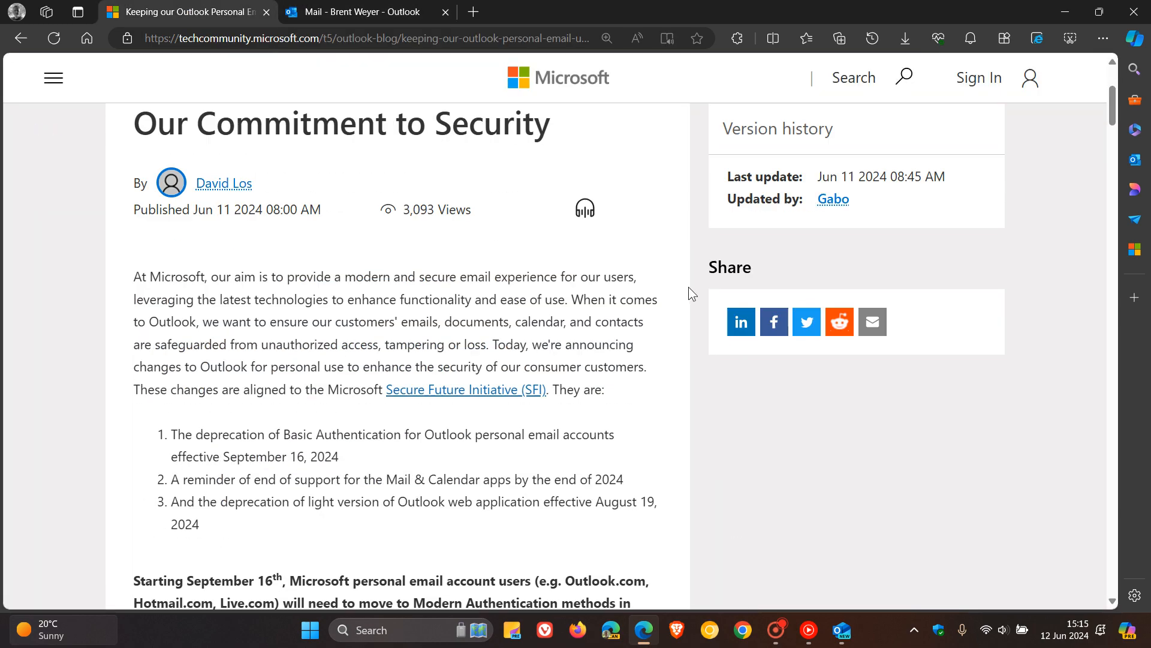
pyautogui.scroll(-3)
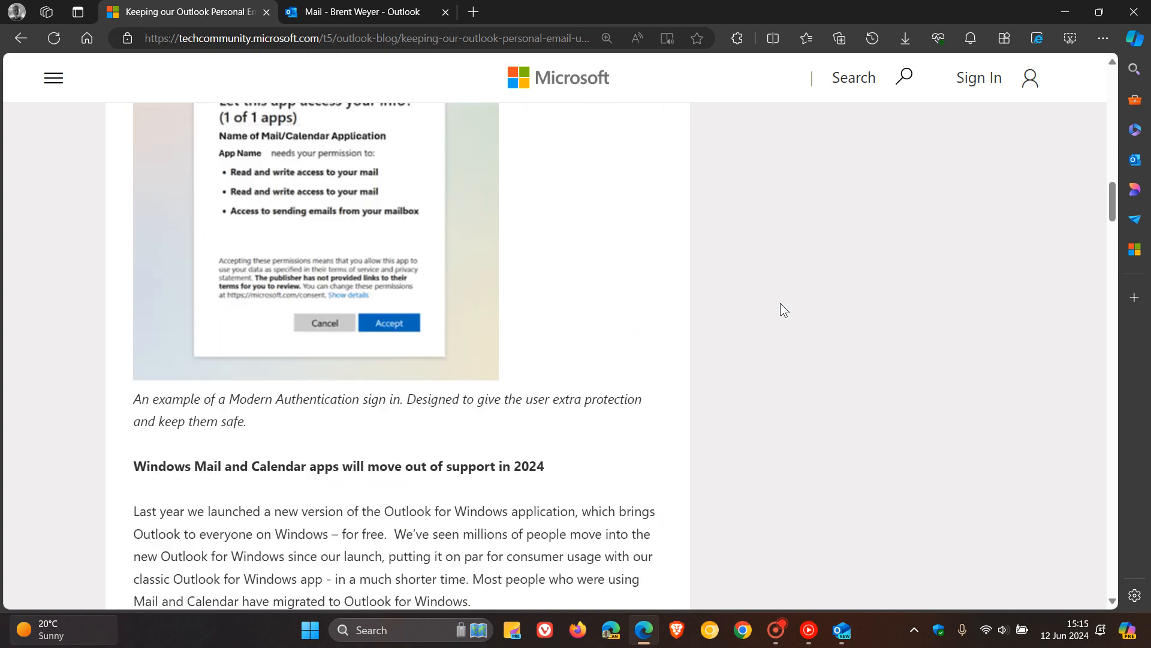
pyautogui.scroll(-3)
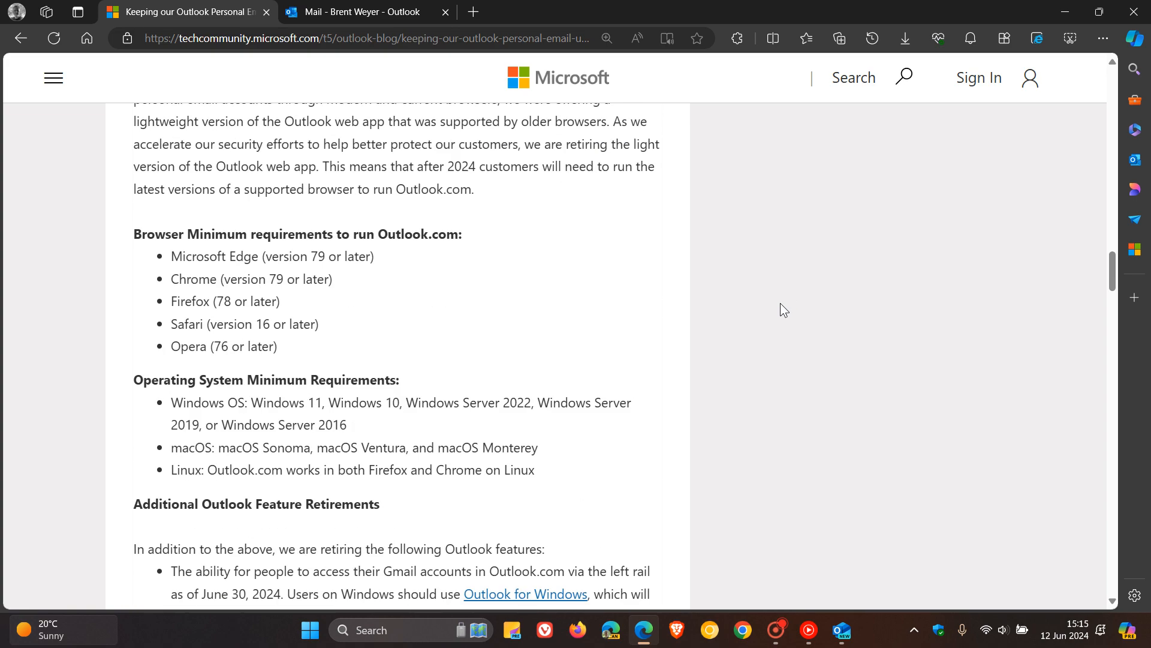
pyautogui.moveTo(777, 242)
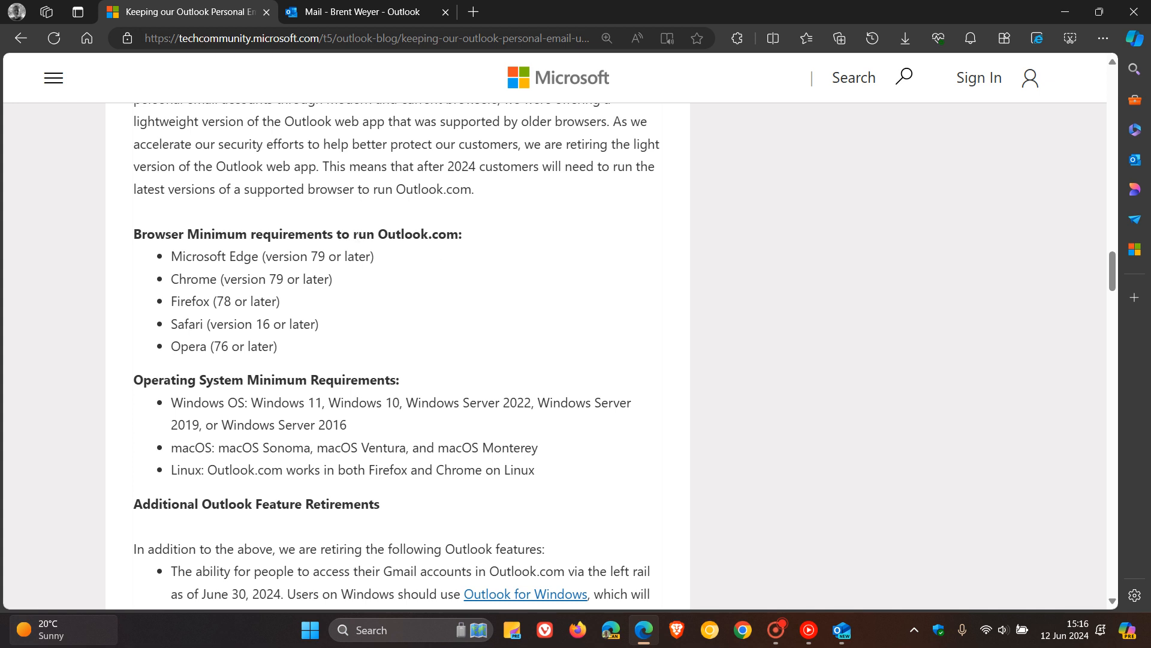
pyautogui.moveTo(516, 249)
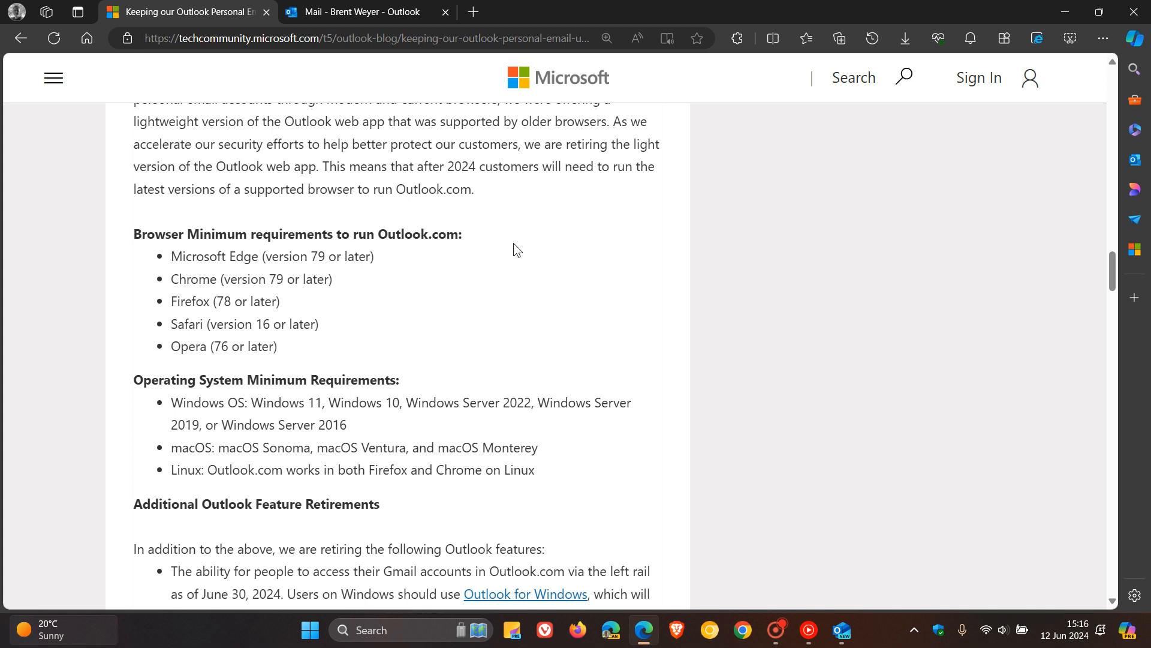
pyautogui.moveTo(446, 365)
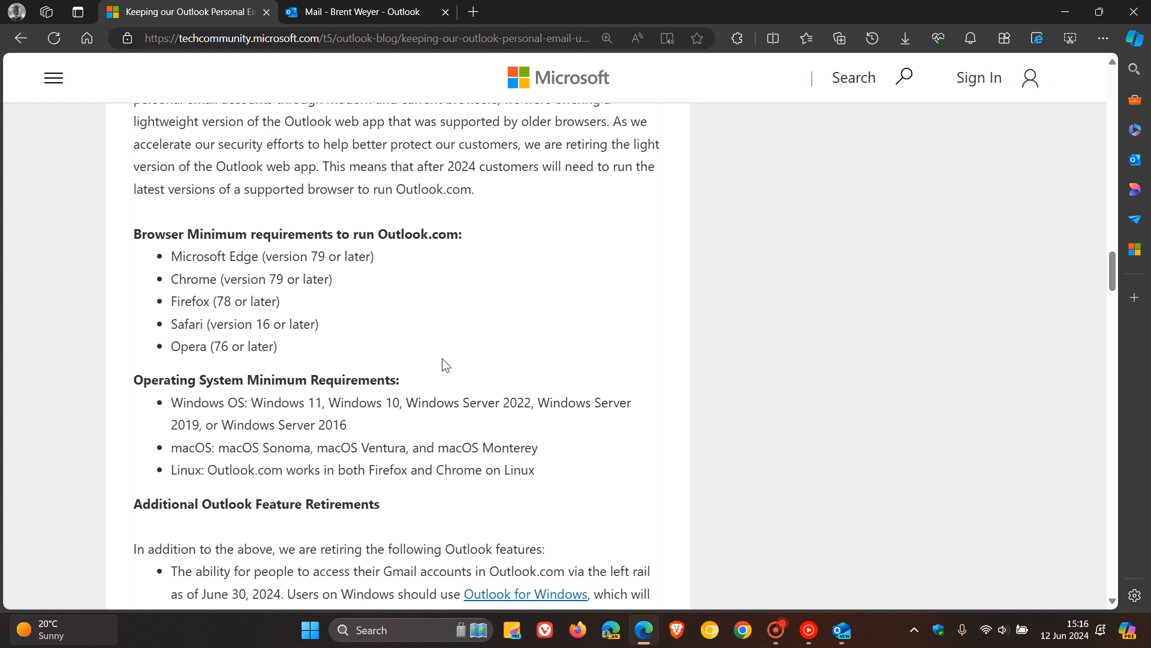
pyautogui.moveTo(952, 217)
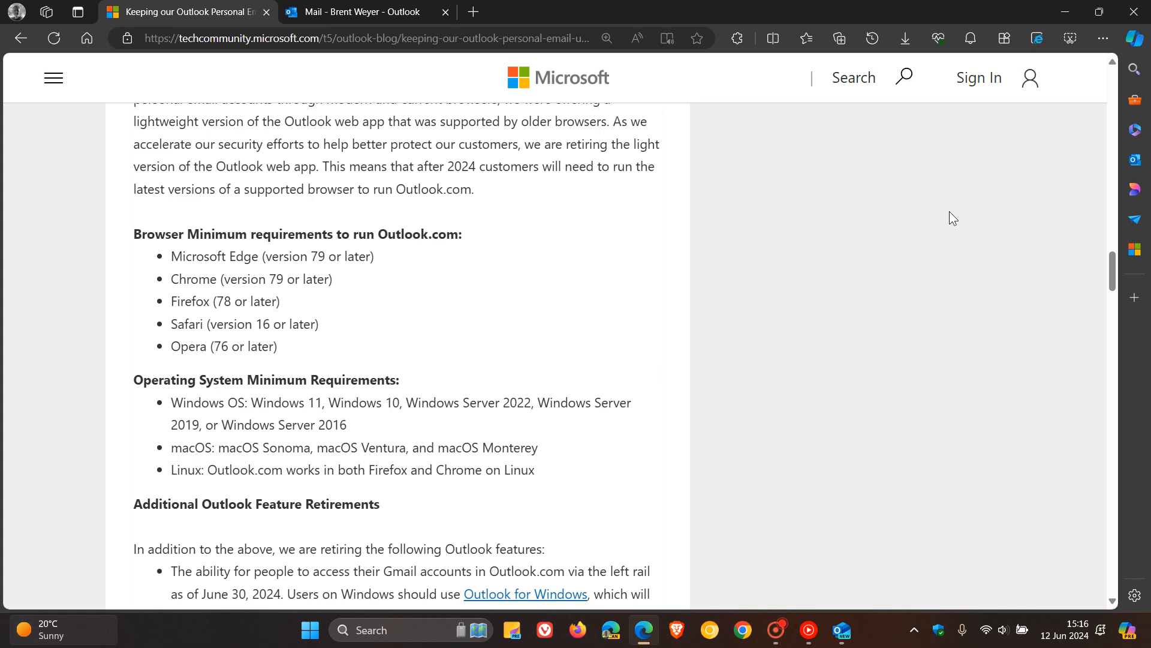
pyautogui.click(841, 630)
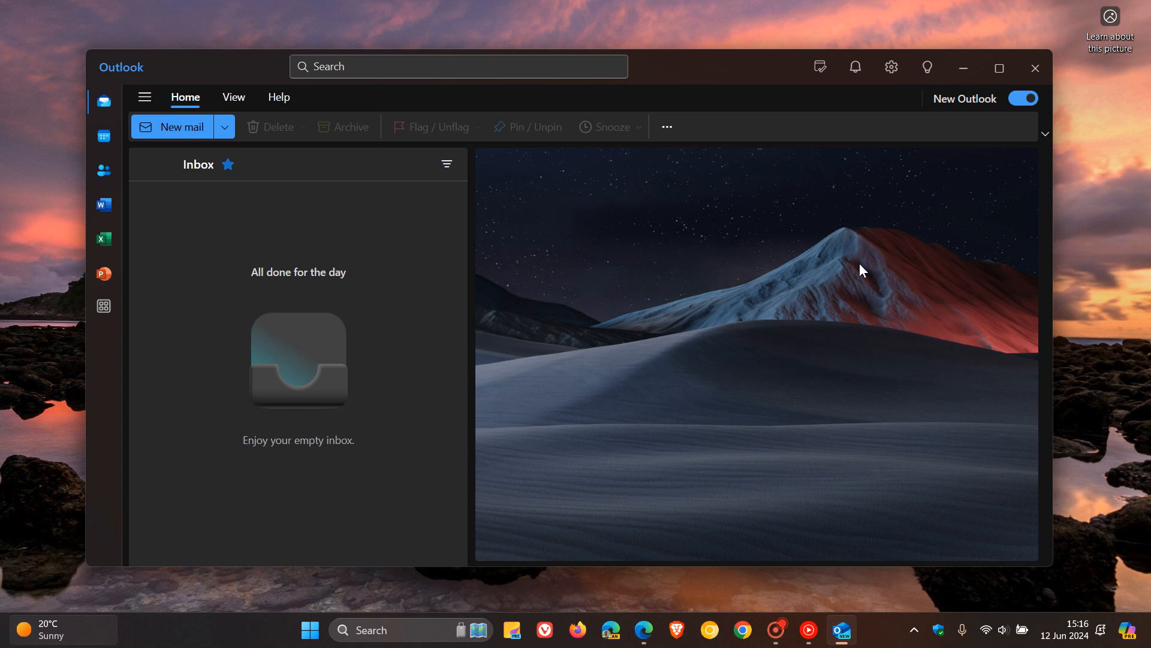
pyautogui.moveTo(151, 131)
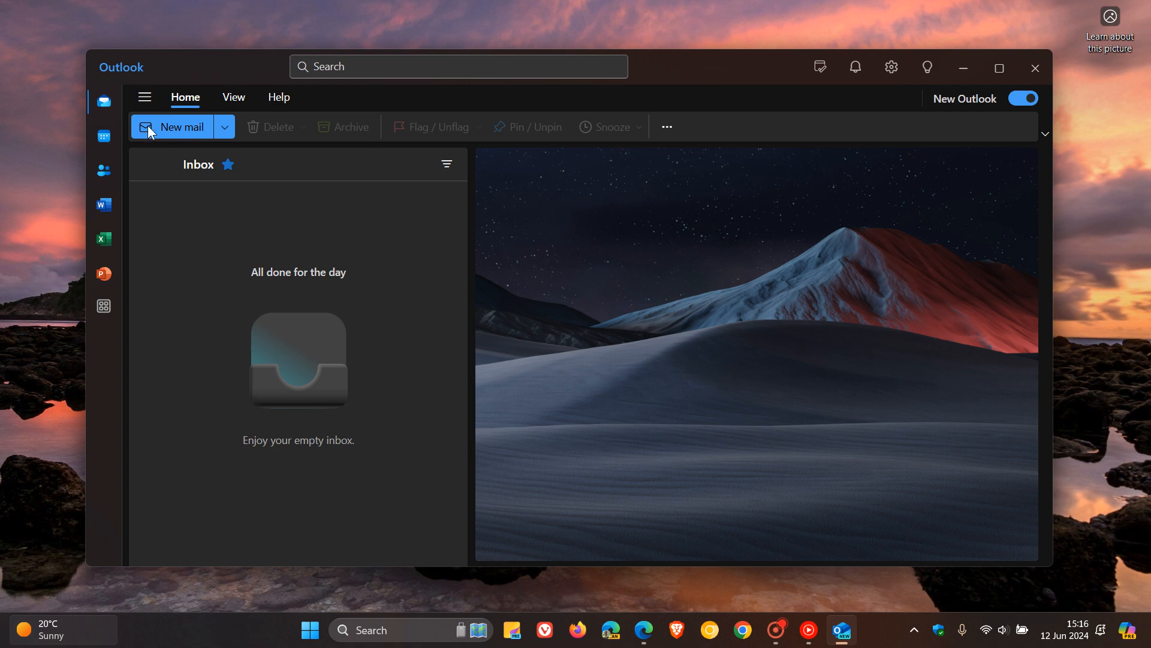
# Step: Show Favorites and the linked second account, collapse the folder list, then switch back to Edge
pyautogui.click(144, 97)
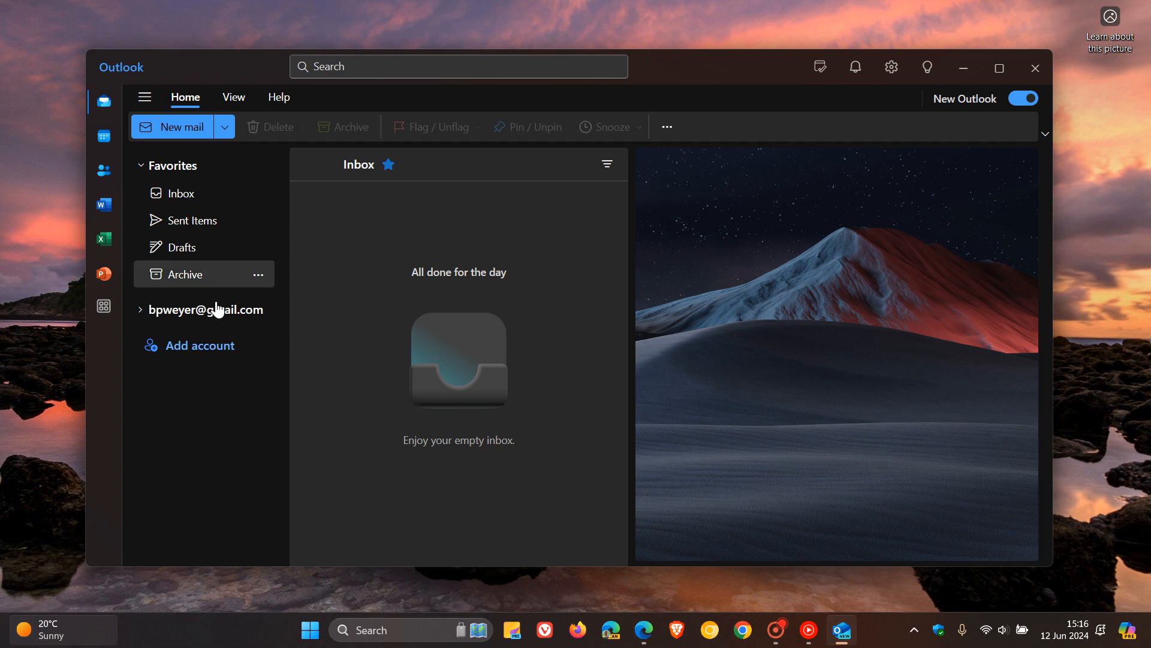
pyautogui.moveTo(145, 98)
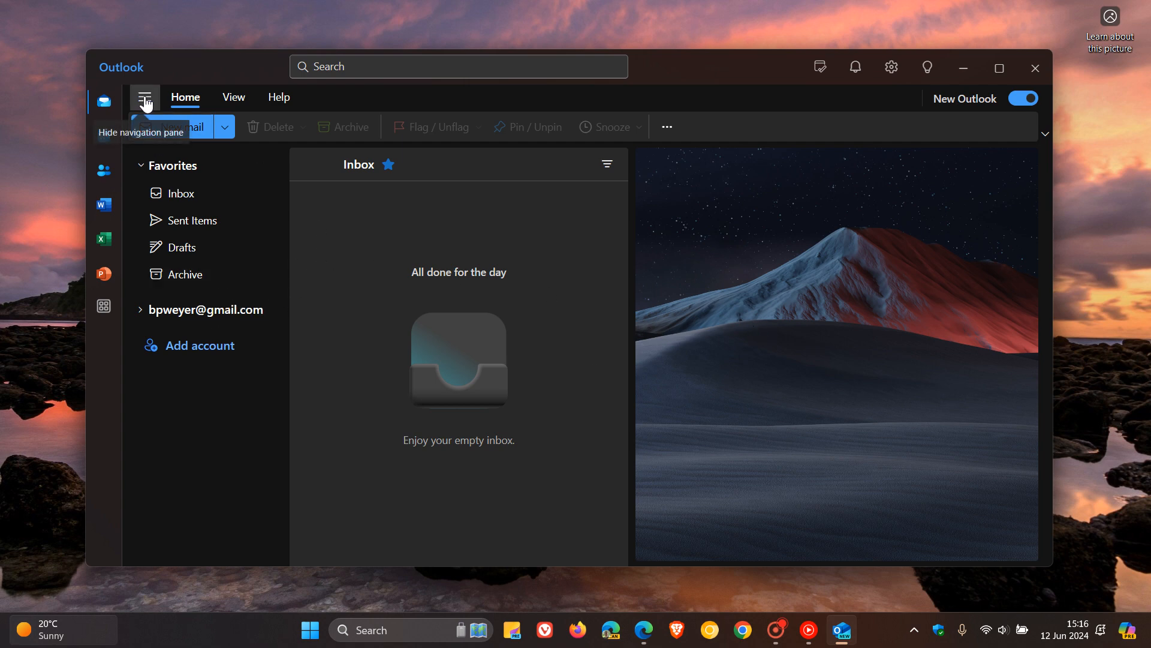
pyautogui.click(145, 97)
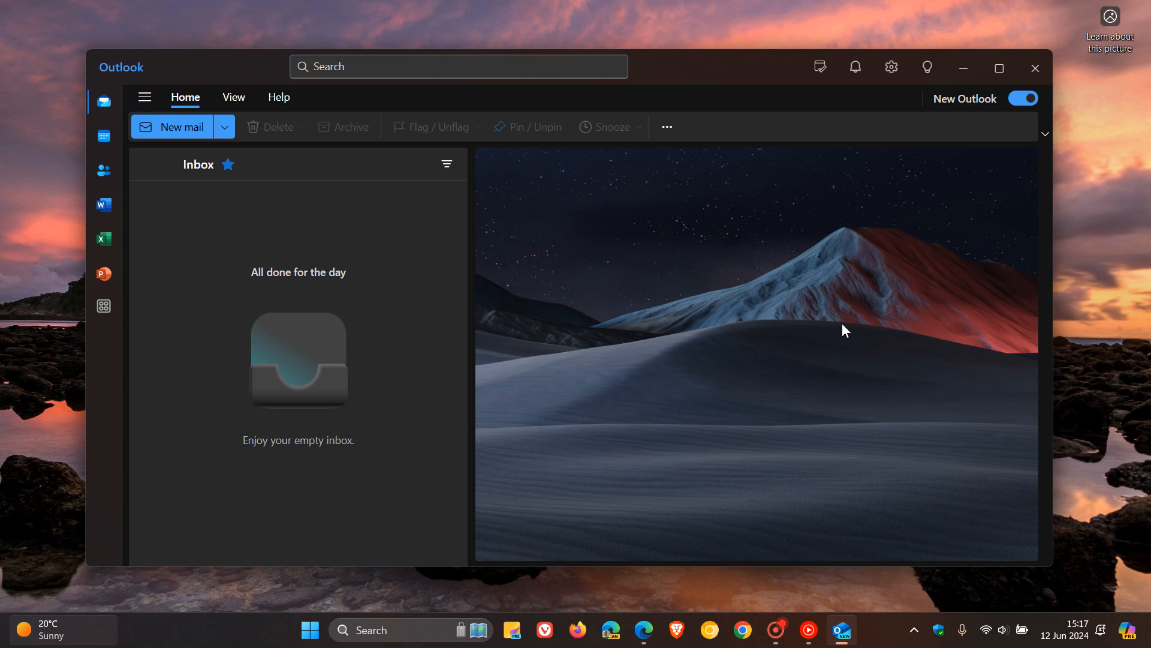
pyautogui.moveTo(822, 308)
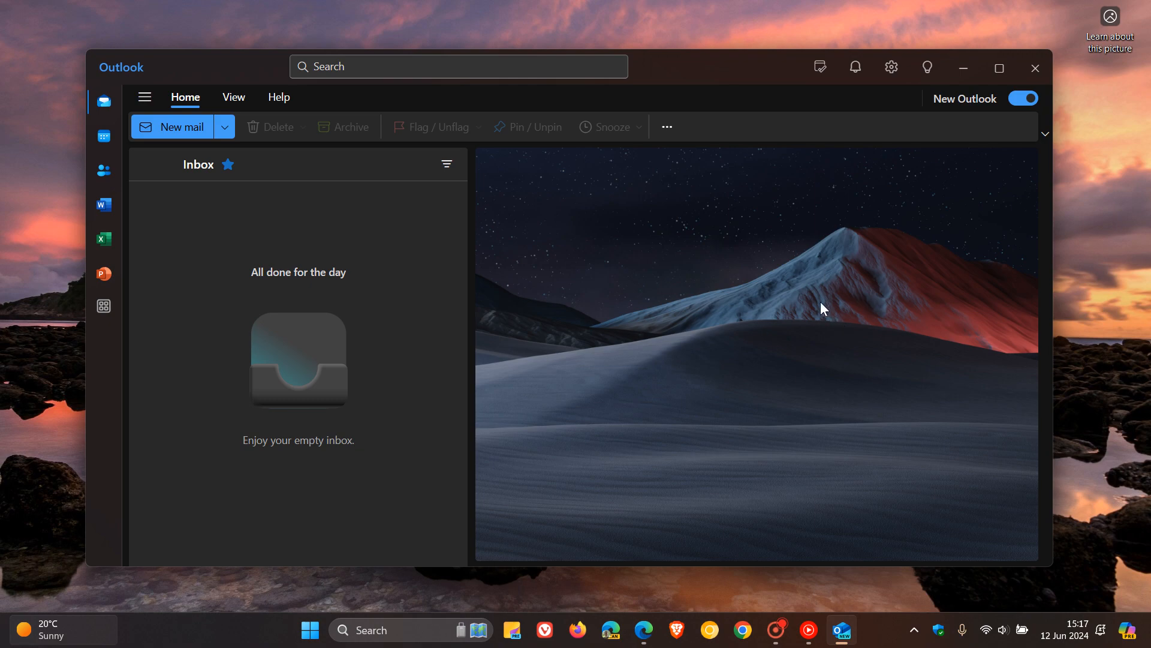
pyautogui.moveTo(644, 569)
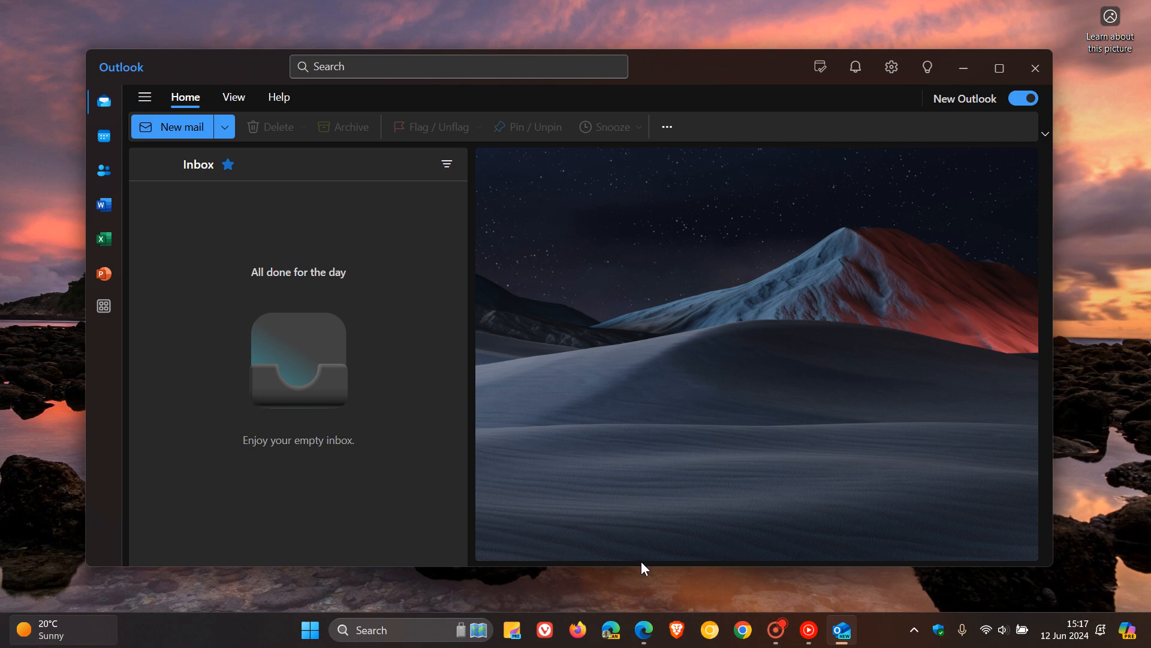
pyautogui.click(644, 630)
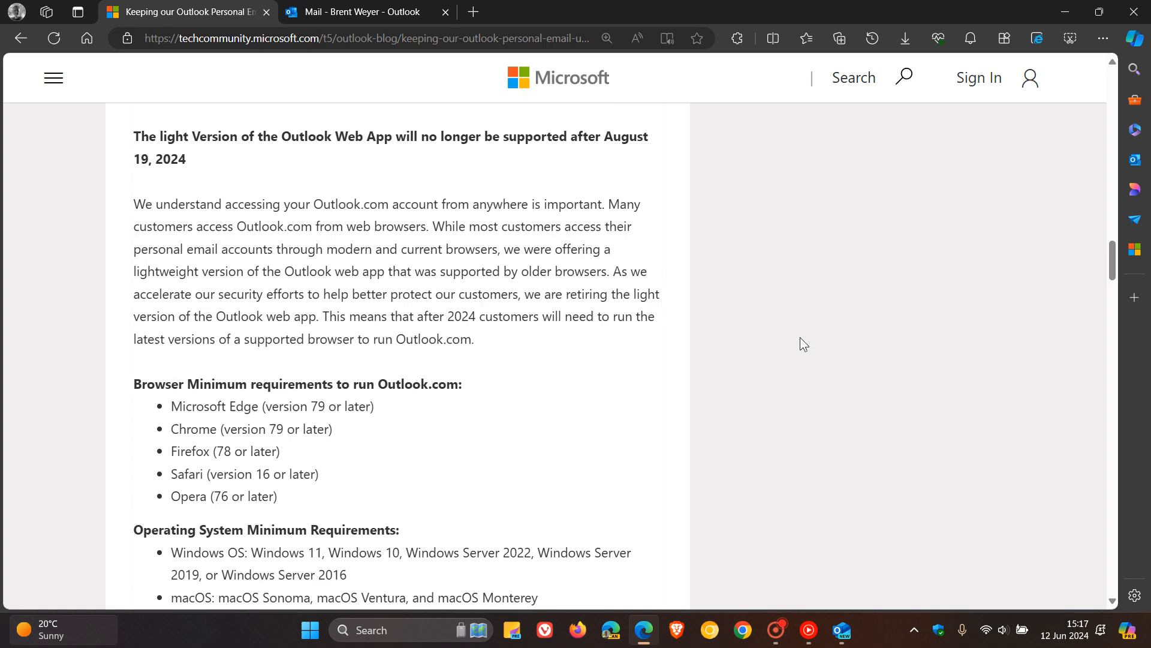
# Step: Scroll the blog post back to its title and byline, then minimise Edge
pyautogui.scroll(3)
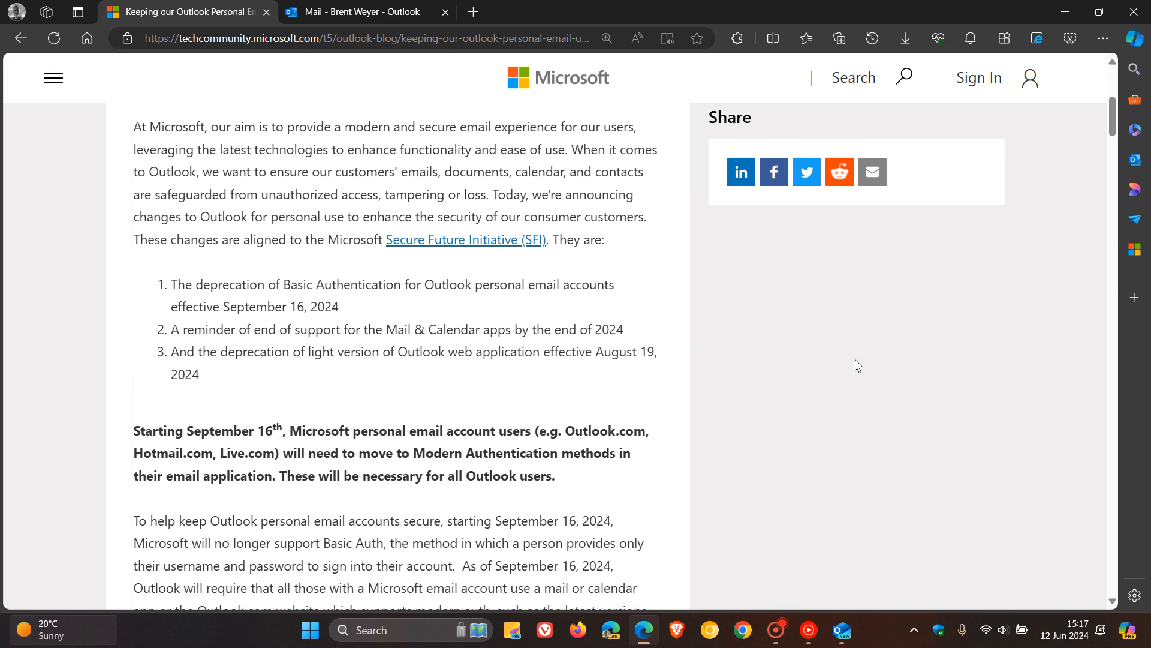
pyautogui.scroll(3)
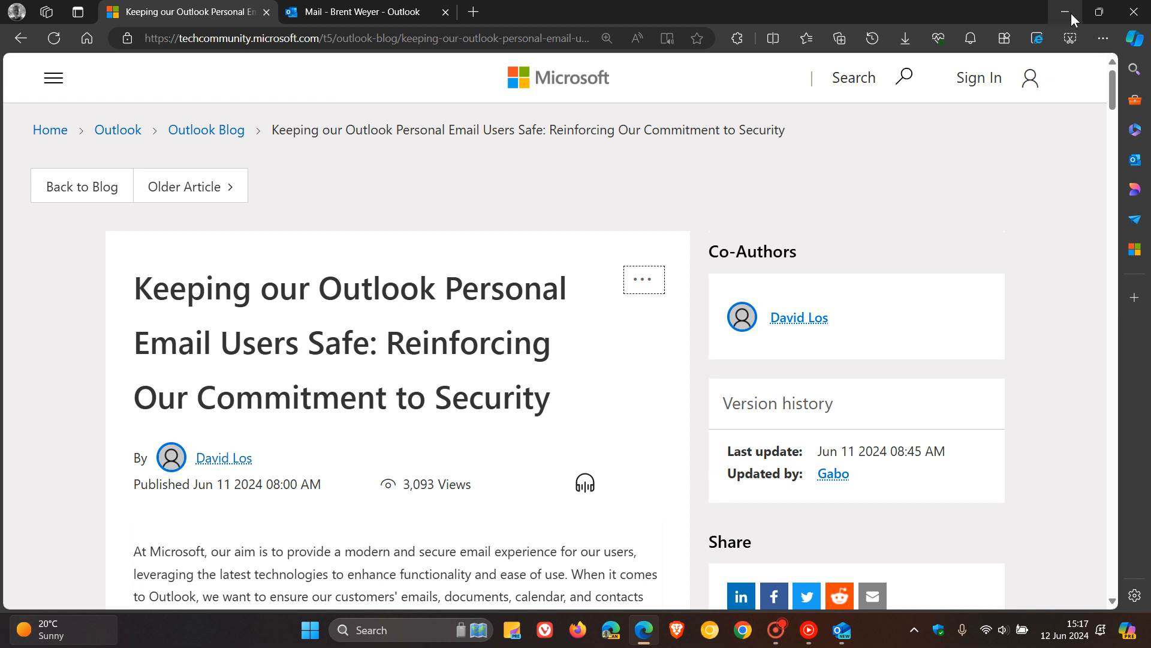
pyautogui.click(1066, 12)
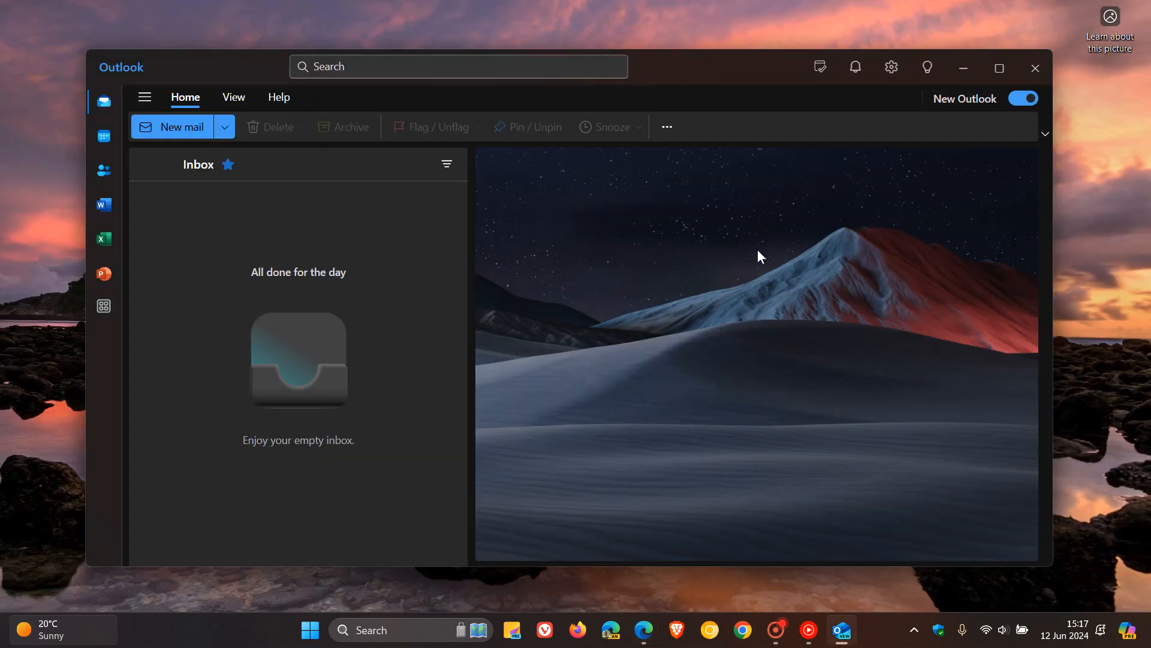